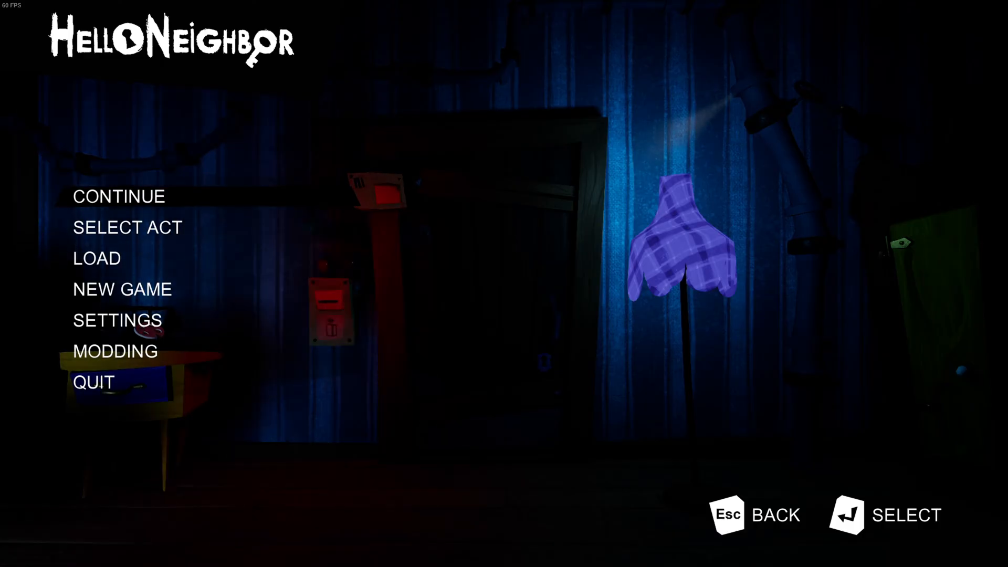
Step: Choose QUIT from the Hello Neighbor main menu to close the game
click(15, 553)
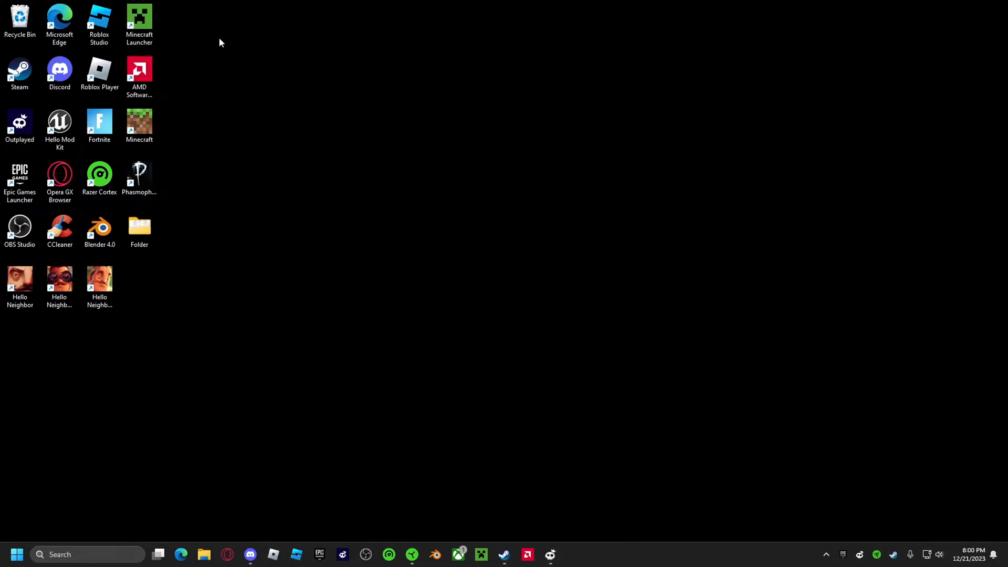
Step: In File Explorer, browse steamapps > common > Hello Neighbor > HelloNeighbor > Config and select DefaultEngine
click(20, 71)
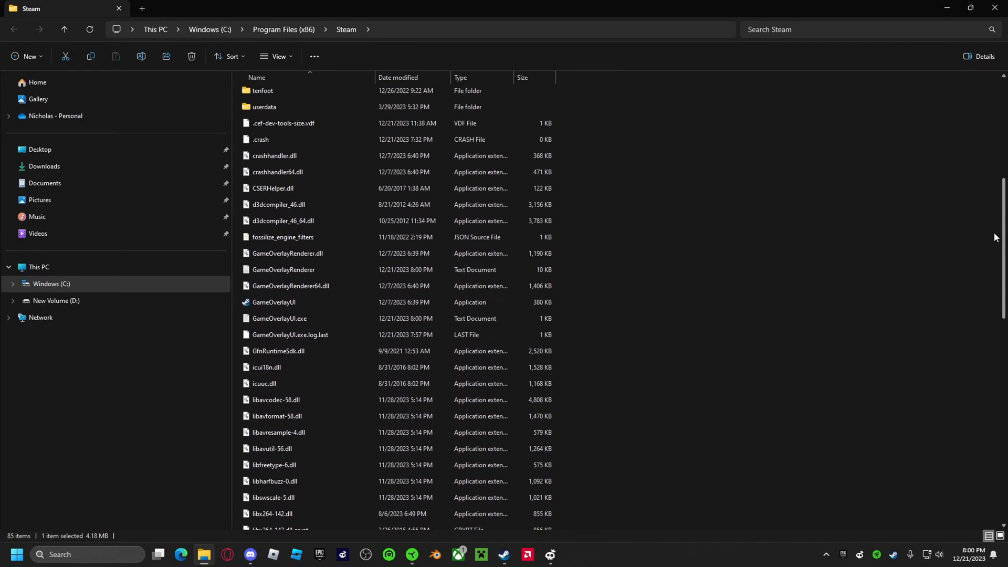
scroll(up, 3)
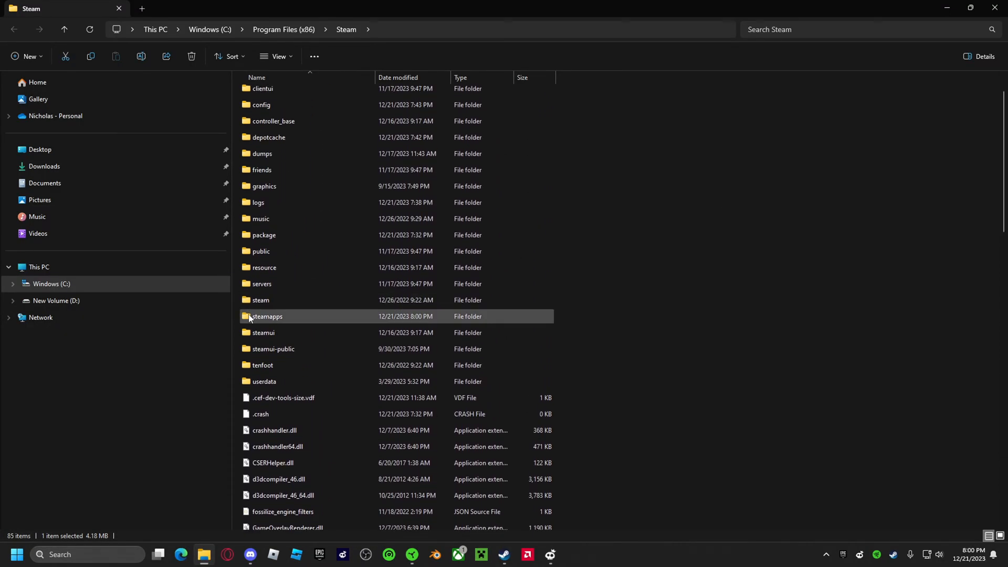
double_click(266, 315)
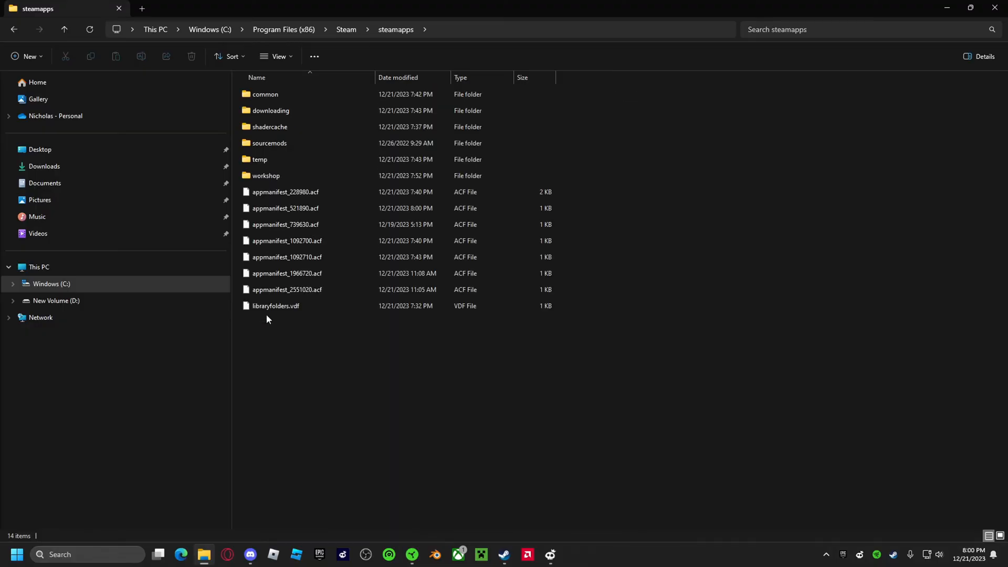
click(265, 94)
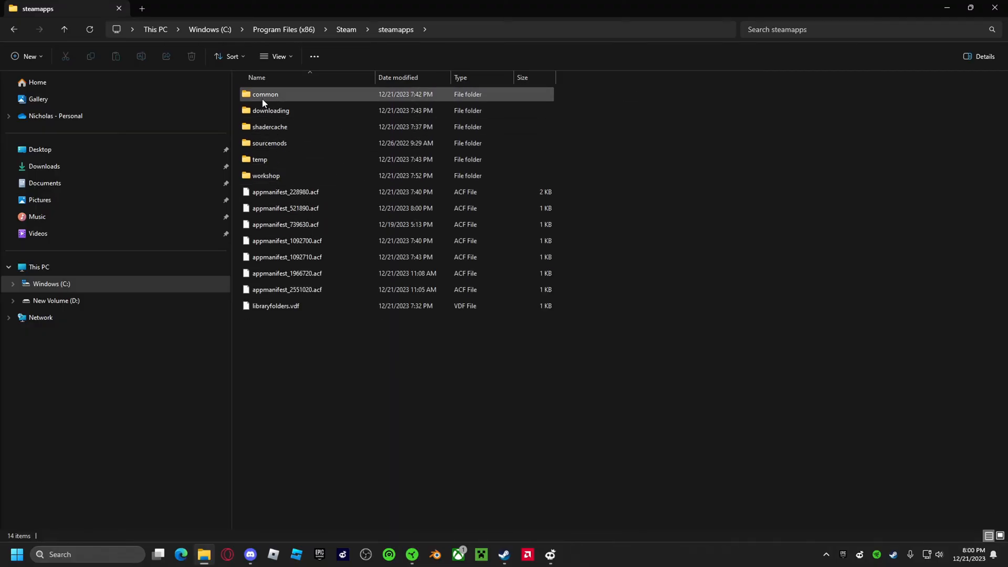
double_click(265, 94)
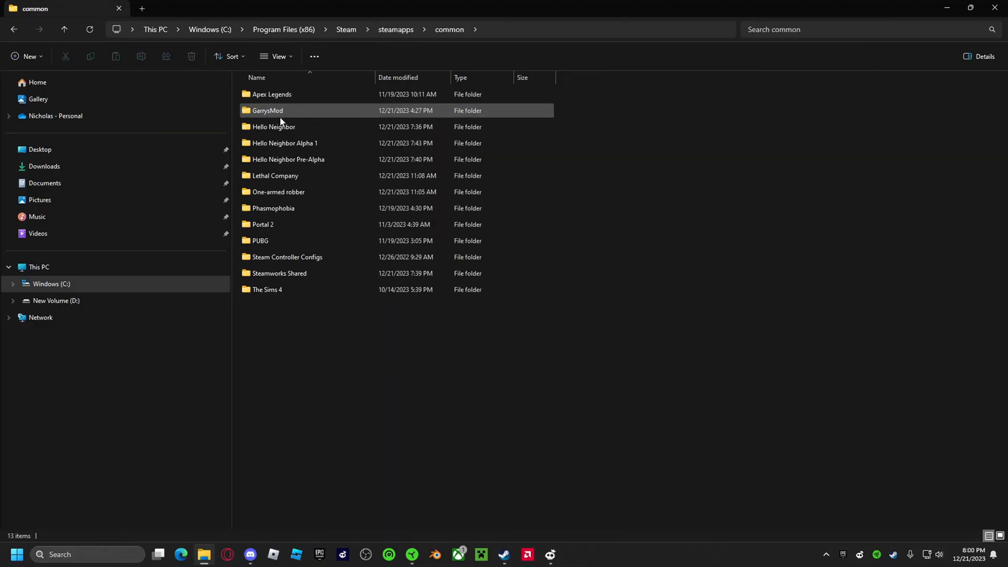
double_click(273, 127)
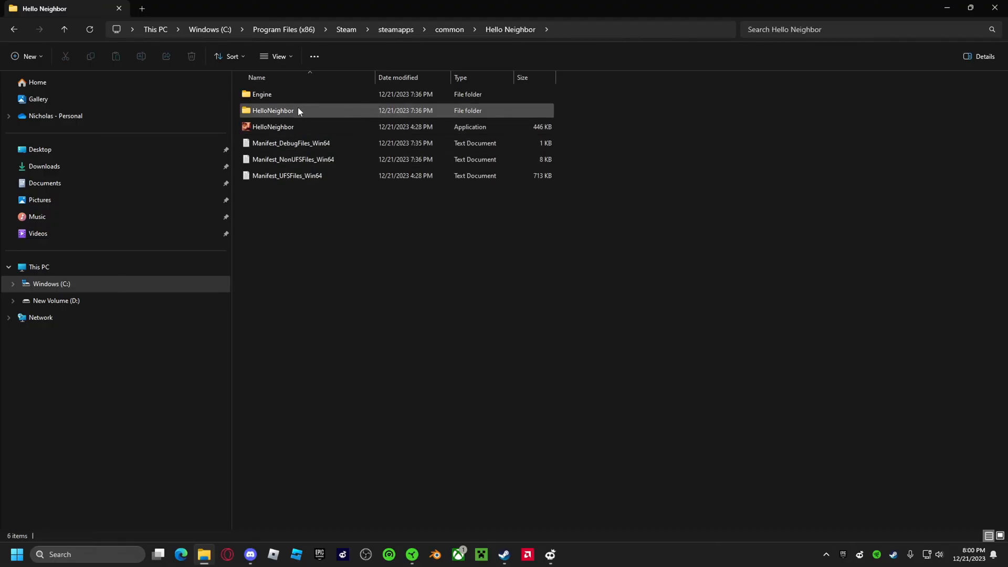
double_click(272, 111)
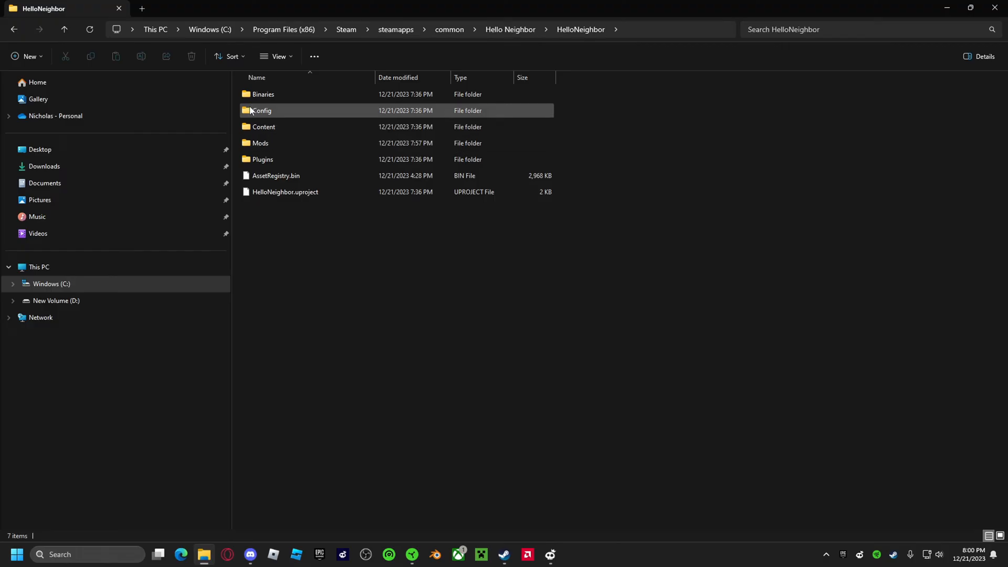
double_click(261, 110)
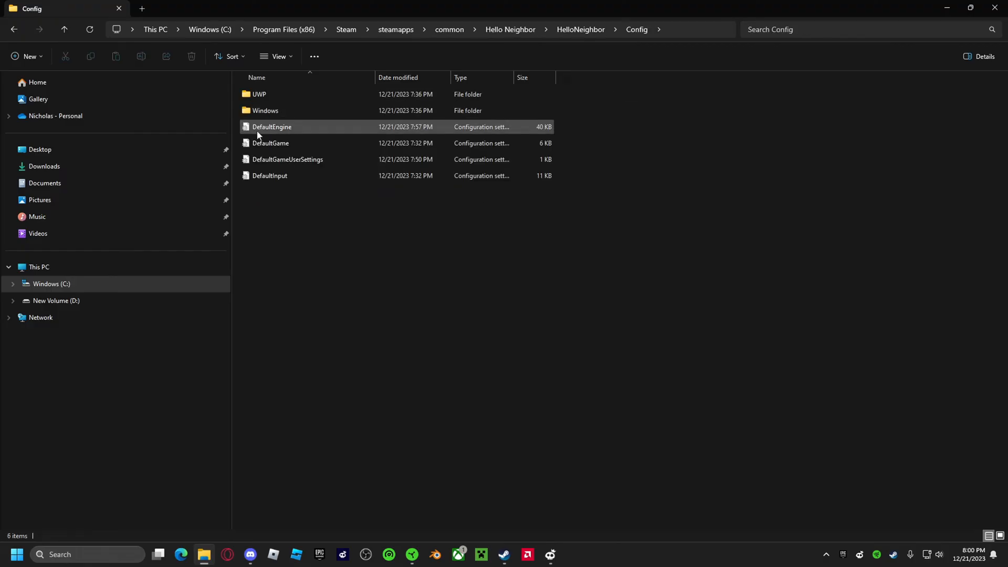
click(270, 142)
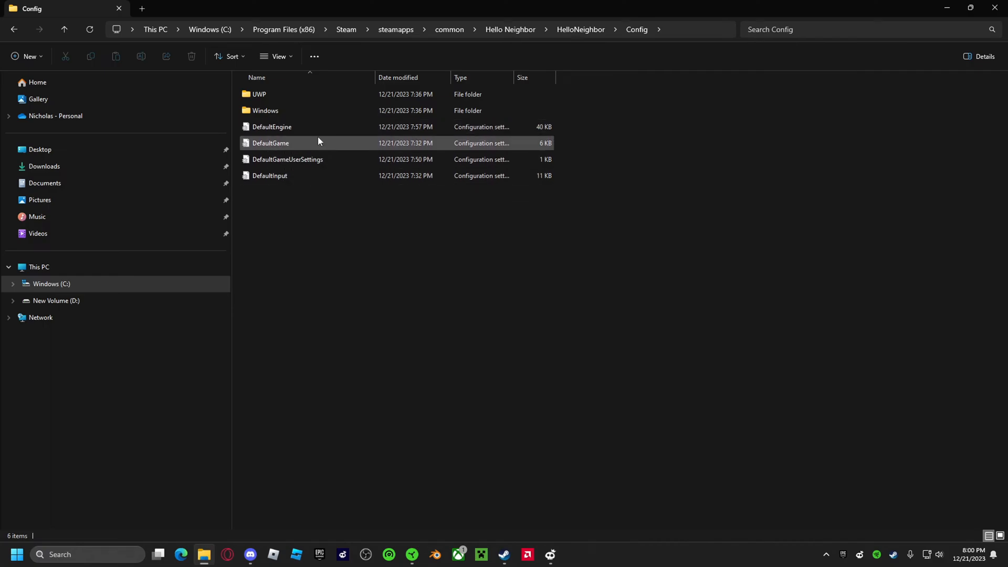
click(272, 126)
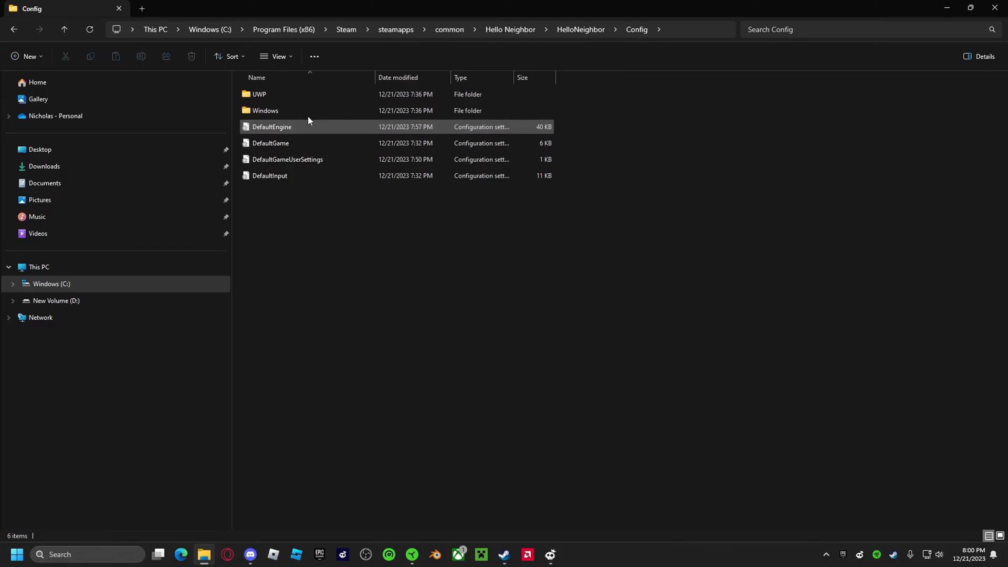
Step: Open DefaultEngine in Notepad and search for 'fixedframerate' to reach the frame rate settings
double_click(272, 127)
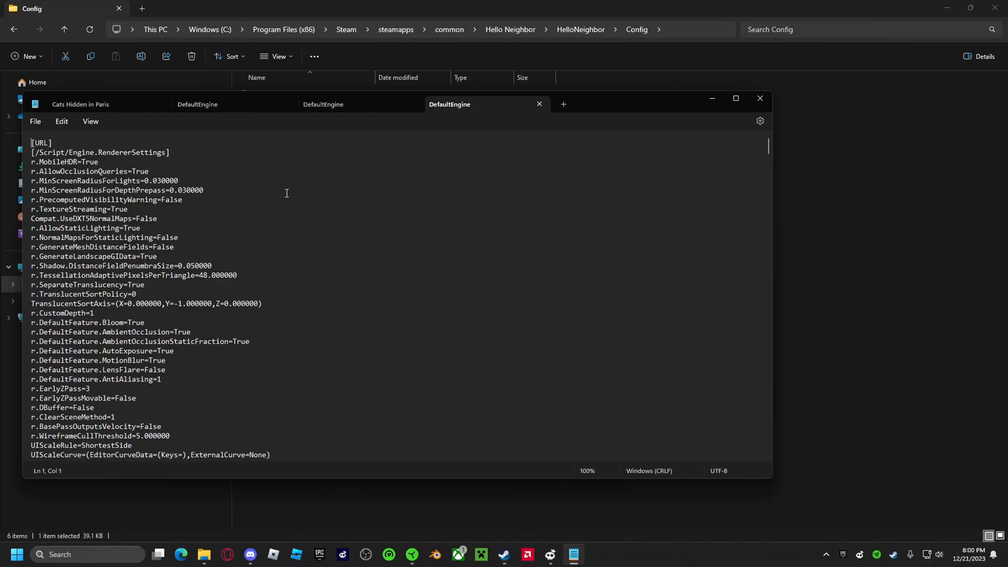
text(fixedframe)
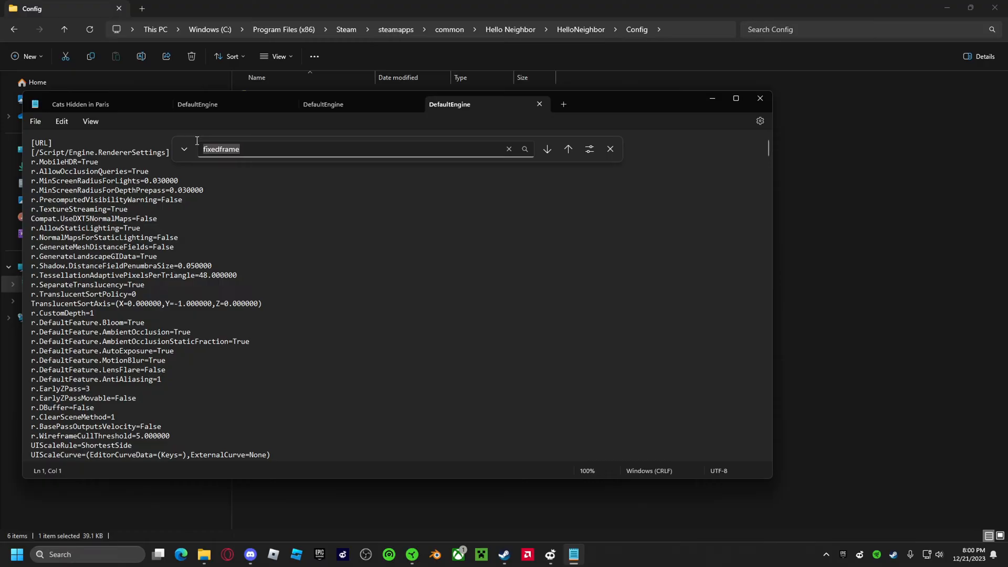
text(fiixed)
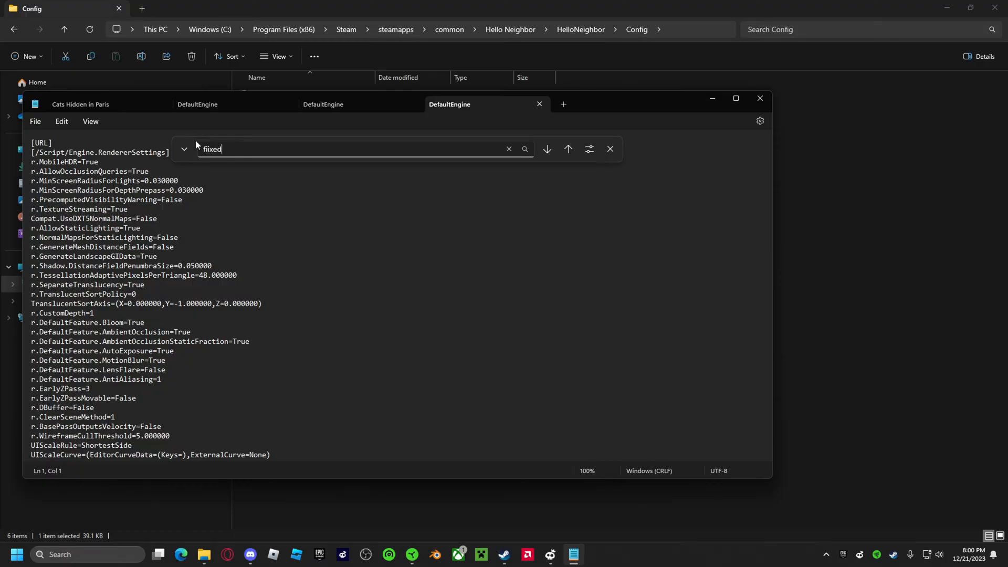
key(Backspace)
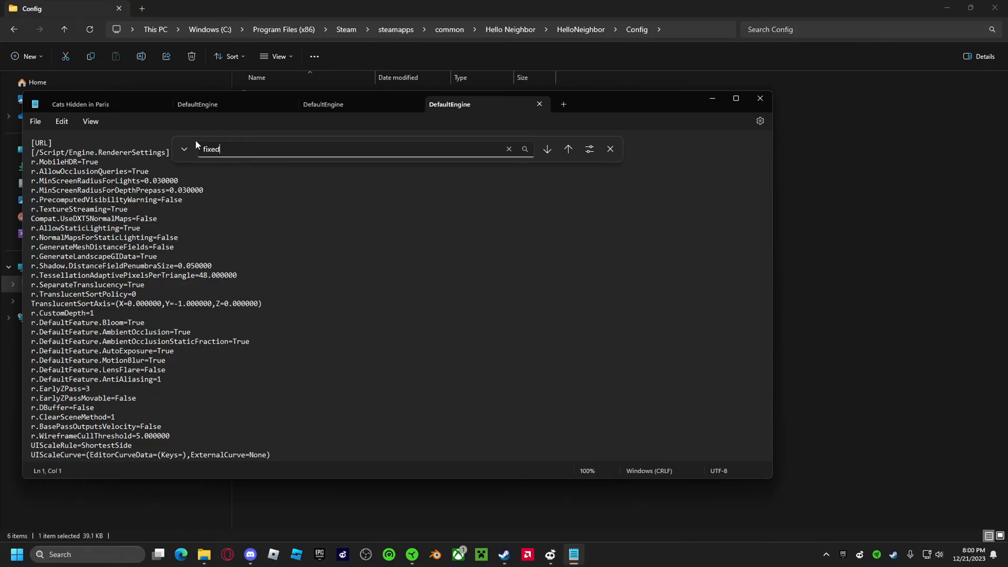
text(framerate)
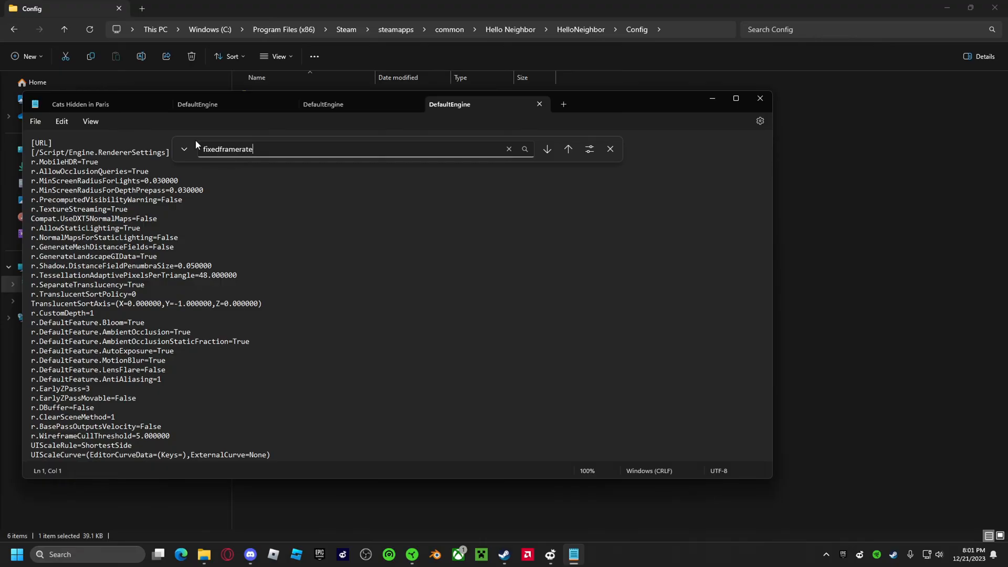
click(545, 149)
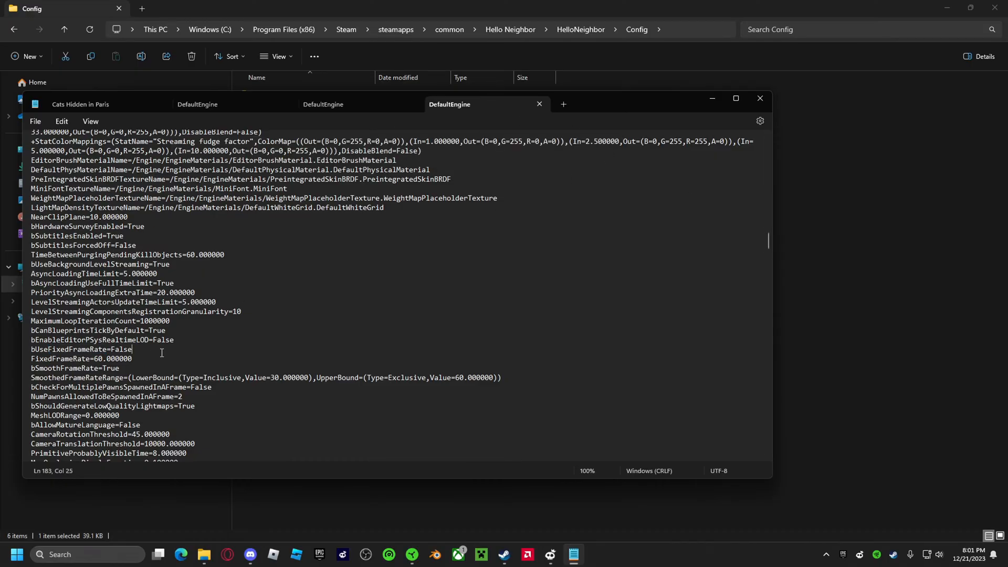
Step: Change bUseFixedFrameRate from False to True and FixedFrameRate from 60 to 144
double_click(46, 349)
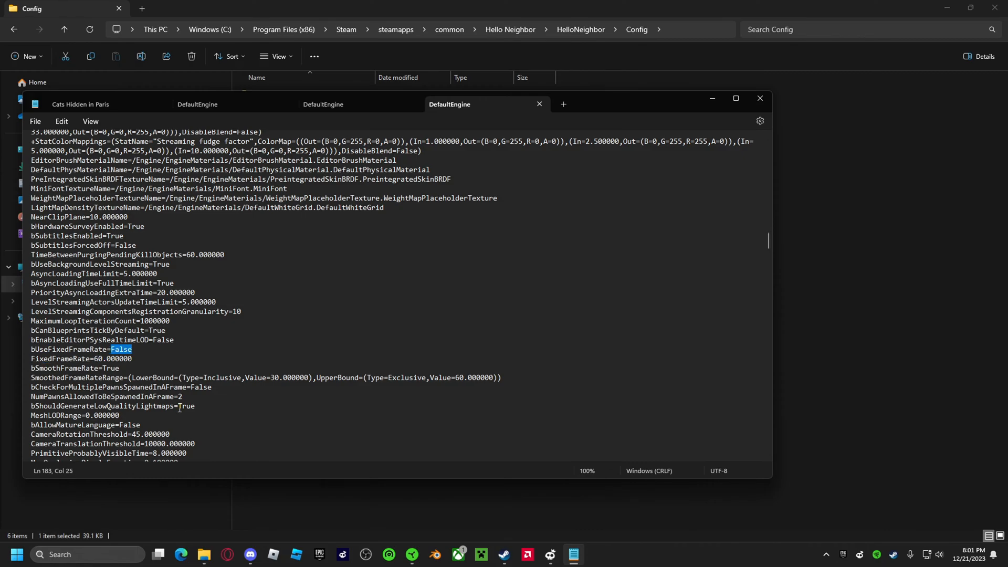
text(Tru)
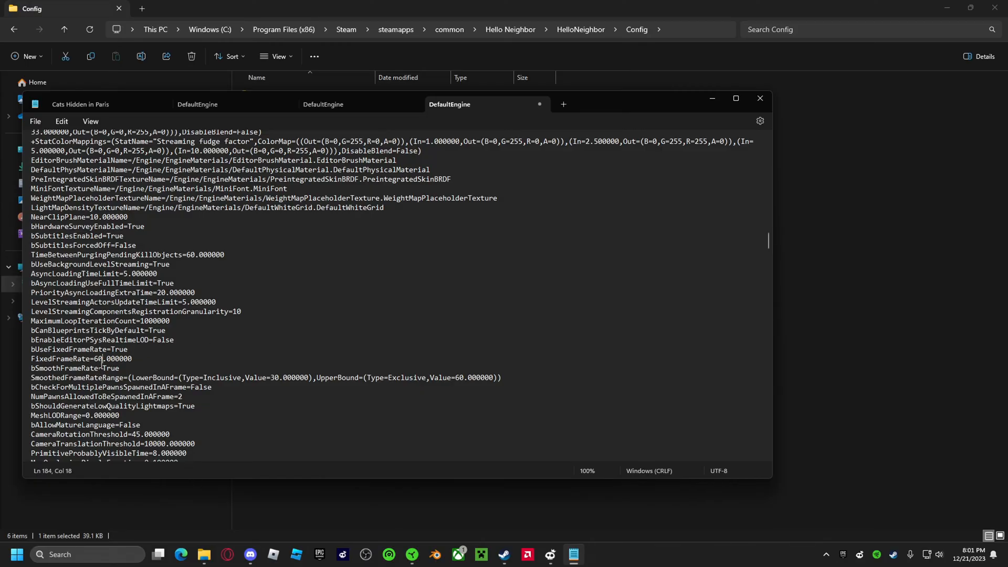
key(Backspace)
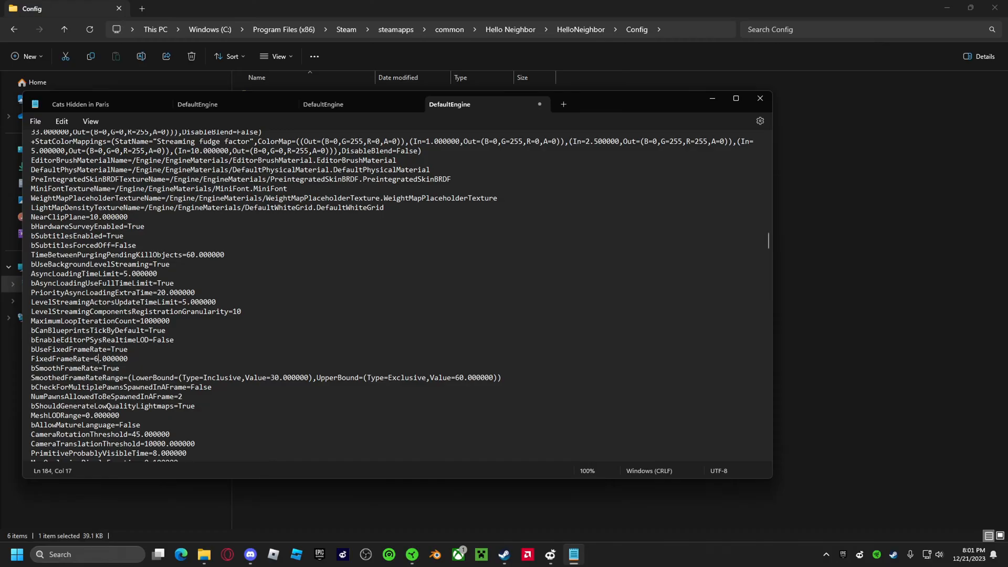
key(Backspace)
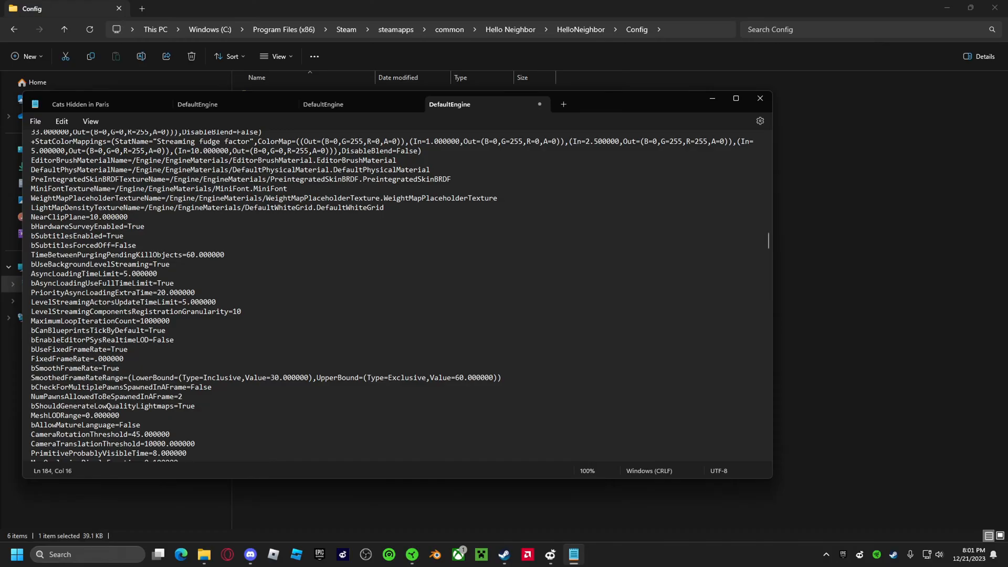
text(144)
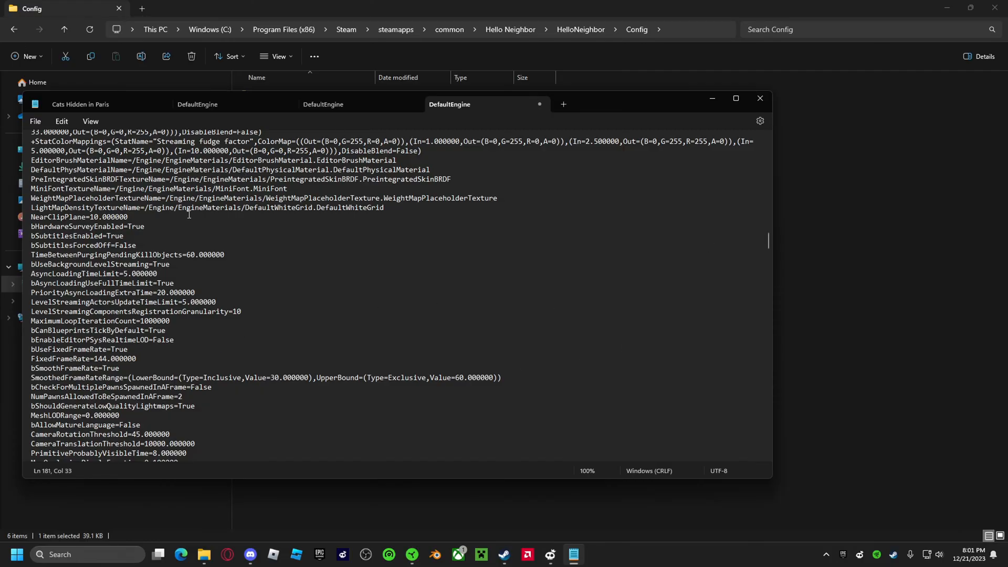
click(35, 121)
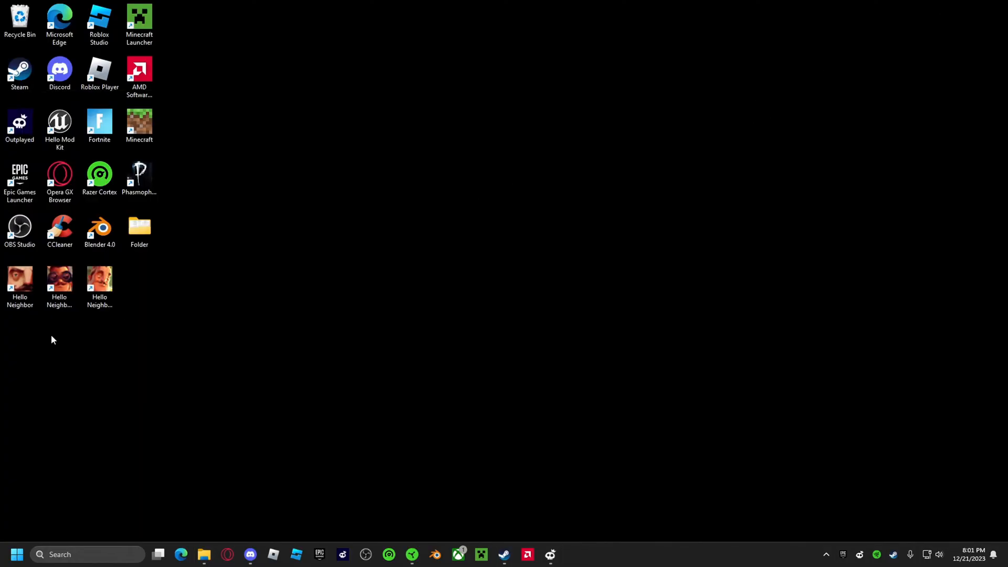
Step: Relaunch Hello Neighbor from the desktop shortcut and continue past the title screen
double_click(20, 280)
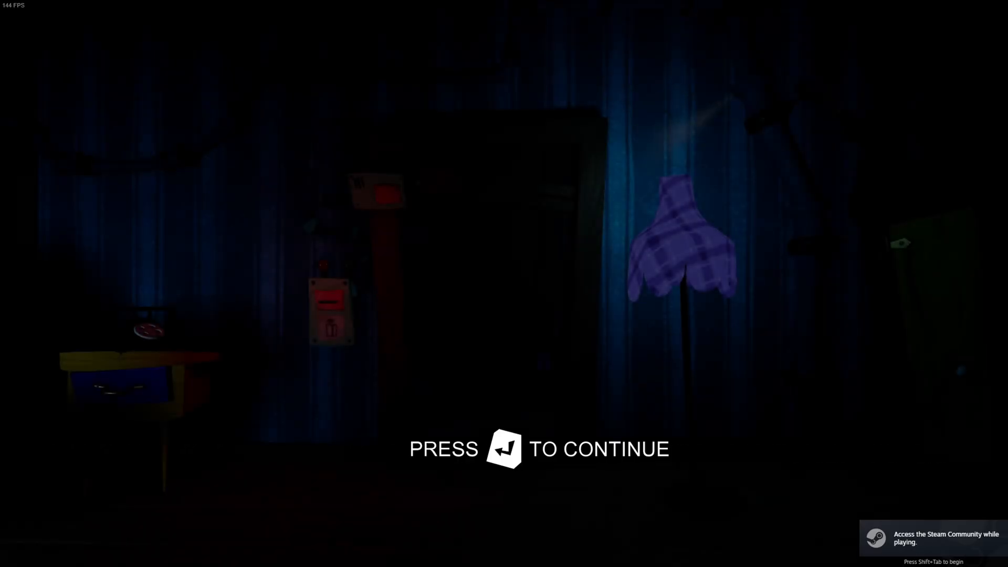
key(enter)
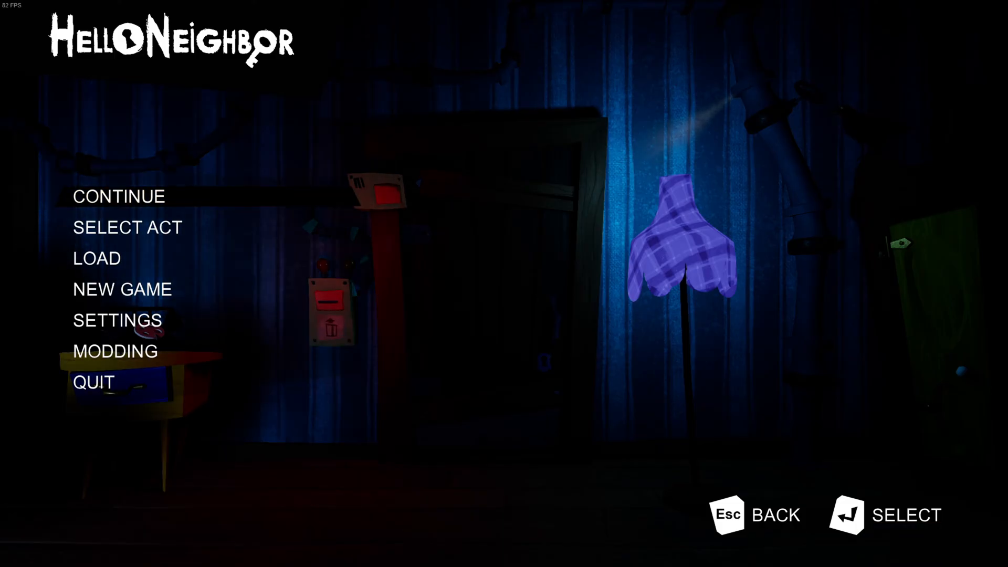